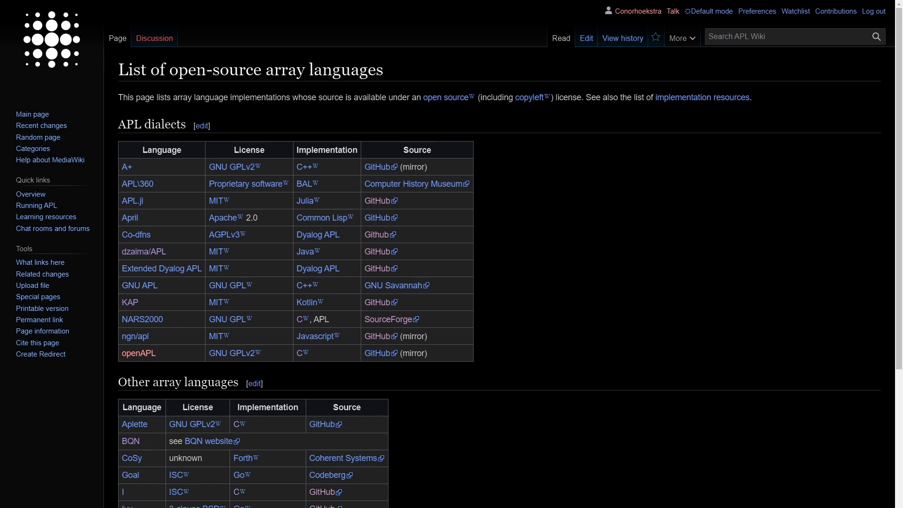
pyautogui.moveTo(530, 348)
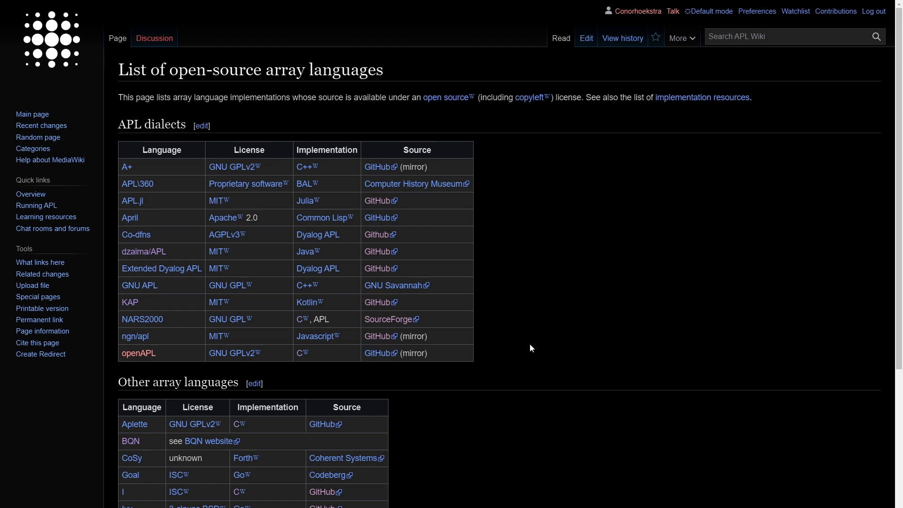
pyautogui.moveTo(525, 346)
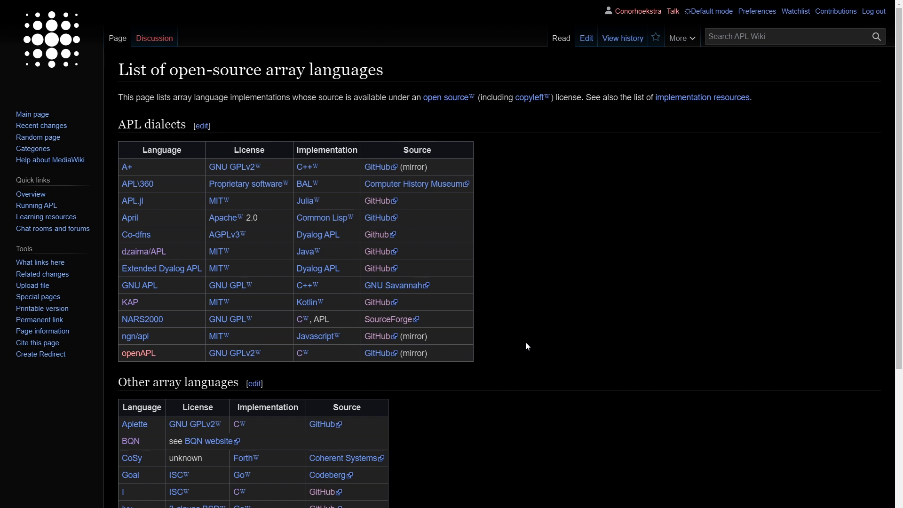
pyautogui.moveTo(531, 338)
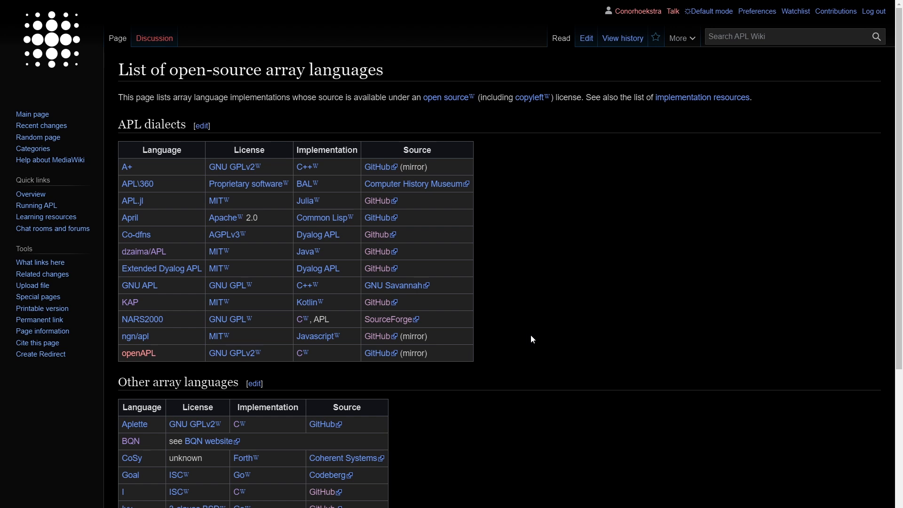
# Step: Scroll the APL Wiki page to show the full Other array languages table, Aplette through xs
pyautogui.scroll(-3)
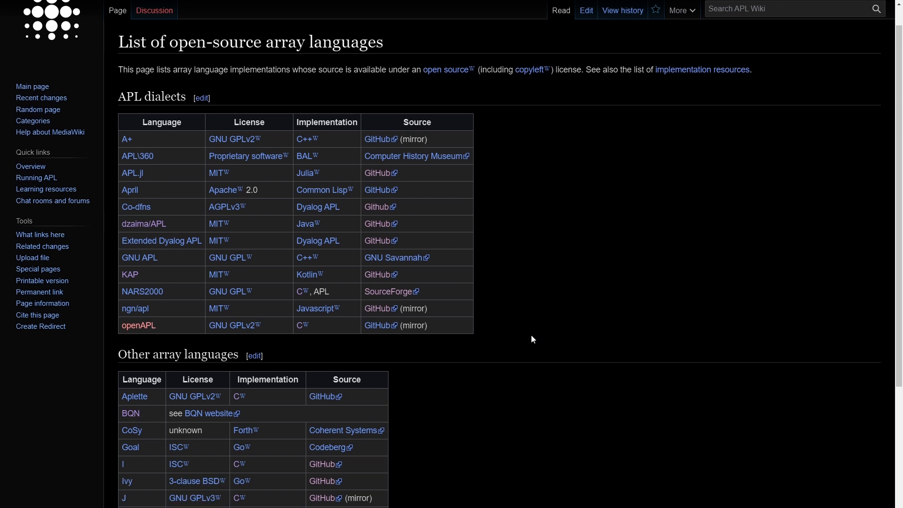
pyautogui.scroll(-3)
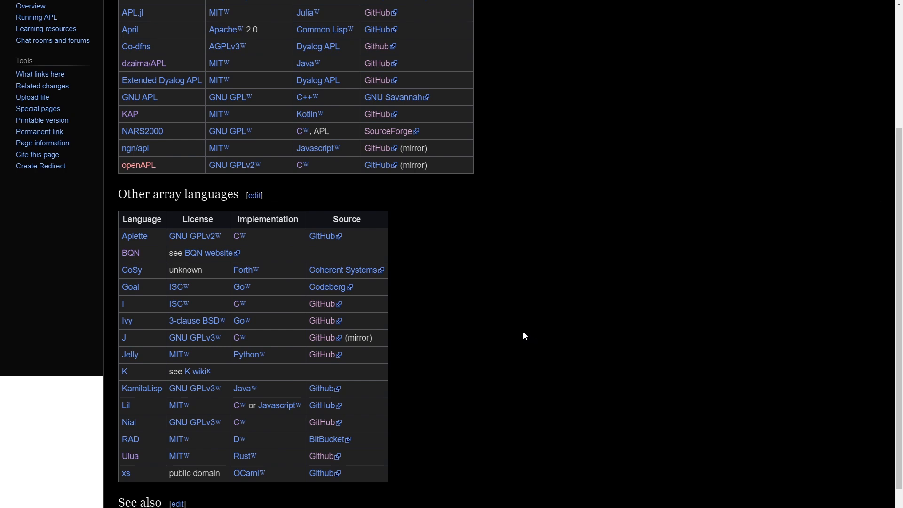
pyautogui.moveTo(542, 308)
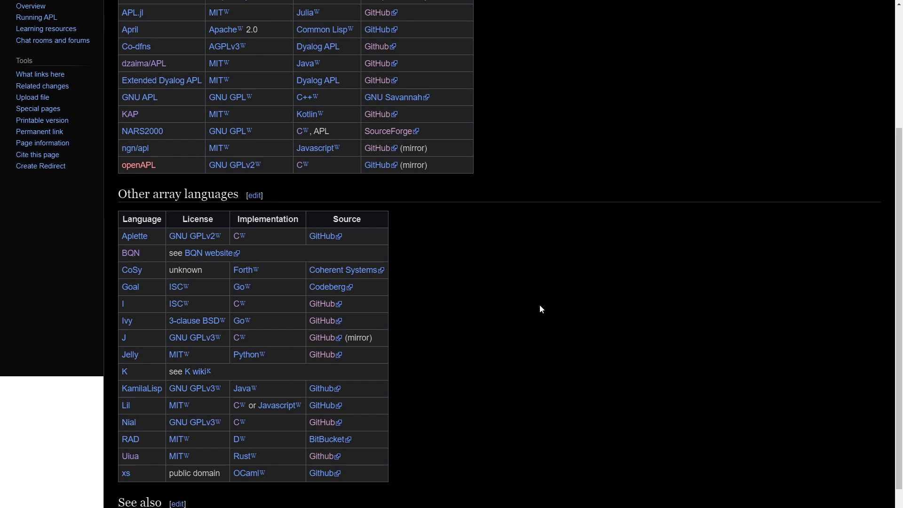
pyautogui.moveTo(455, 336)
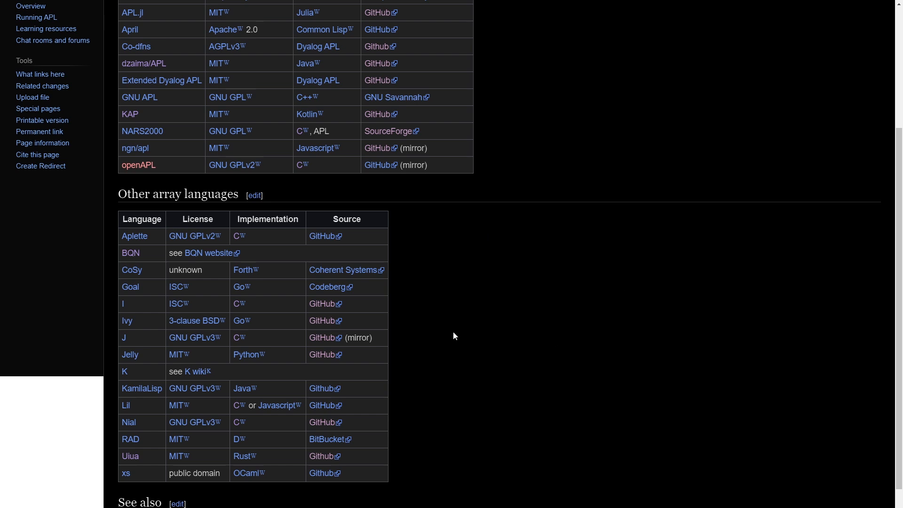
pyautogui.moveTo(660, 350)
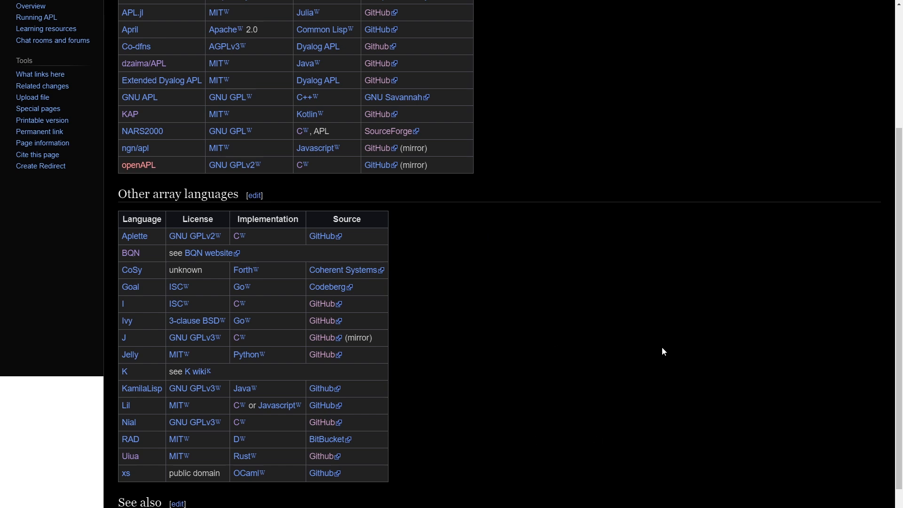
pyautogui.moveTo(466, 347)
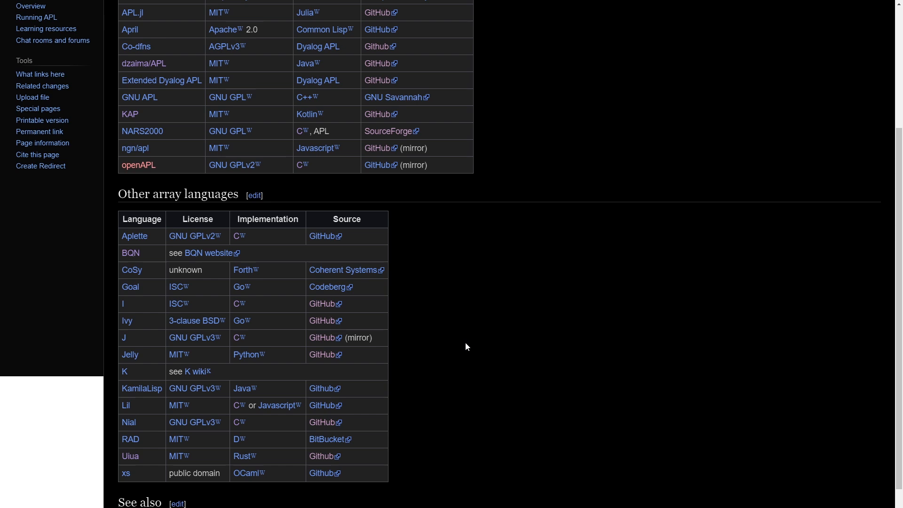
pyautogui.moveTo(456, 326)
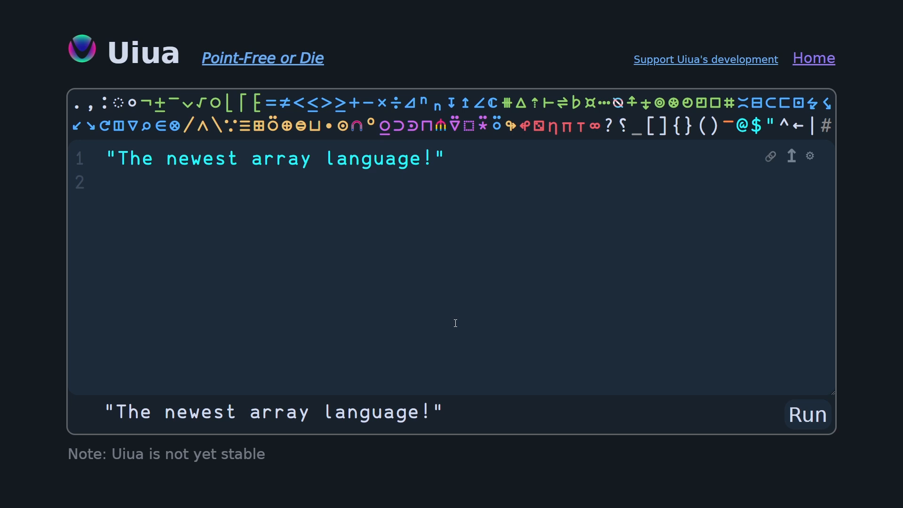
pyautogui.click(444, 158)
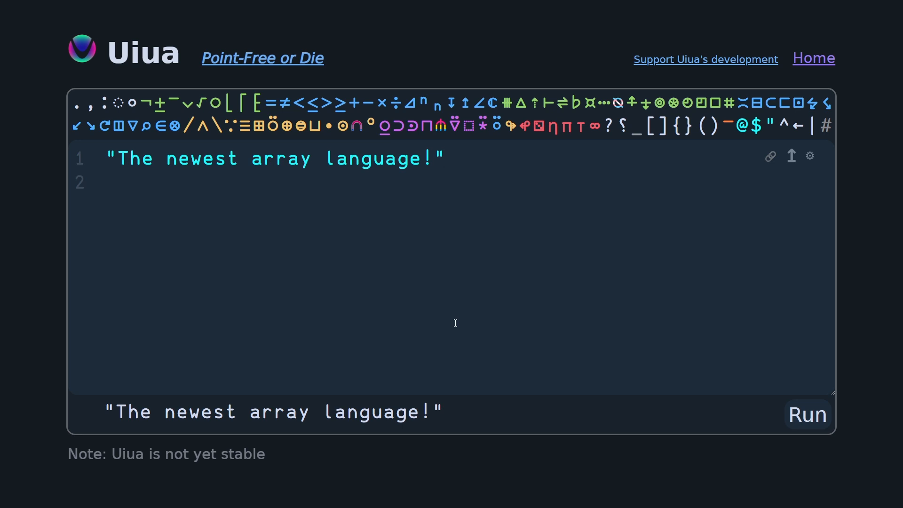
pyautogui.click(445, 158)
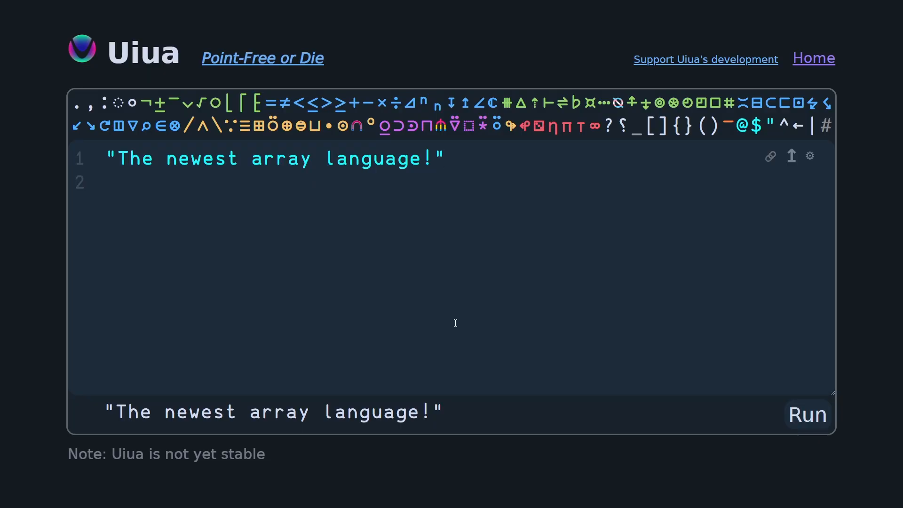
pyautogui.click(445, 158)
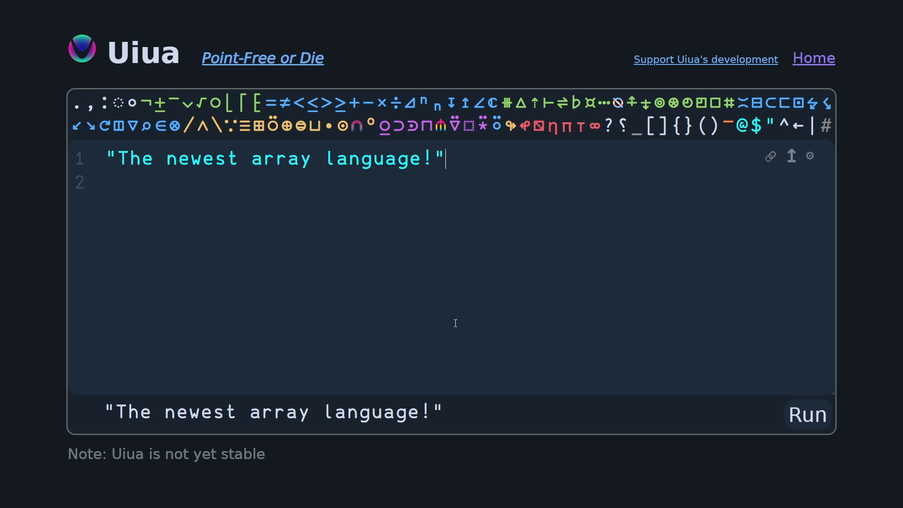